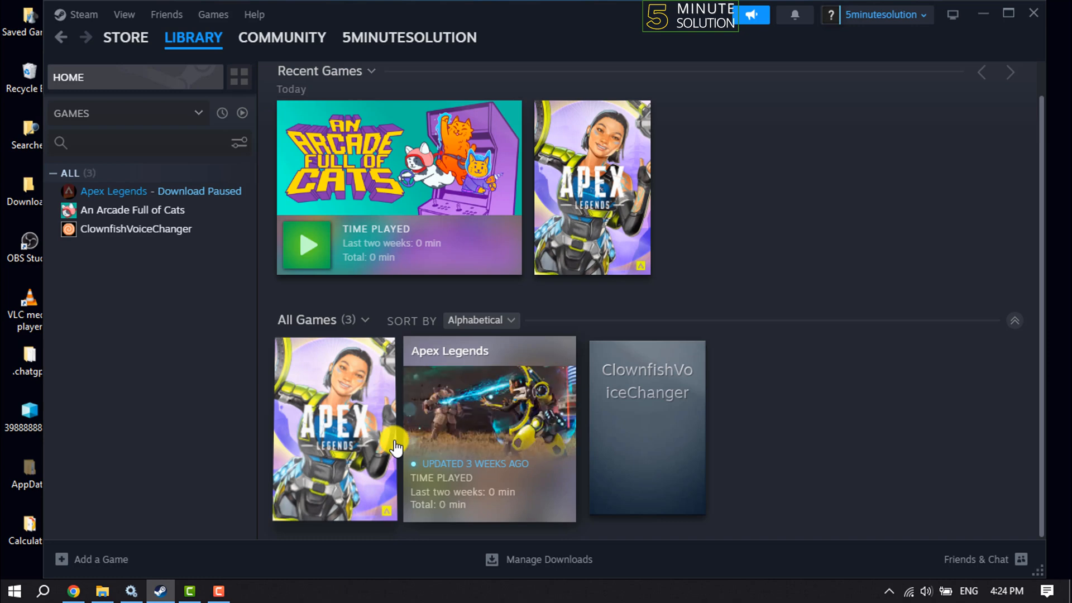
Hide An Arcade Full of Cats via Manage > Hide this game, leaving Apex Legends and ClownfishVoiceChanger
click(193, 38)
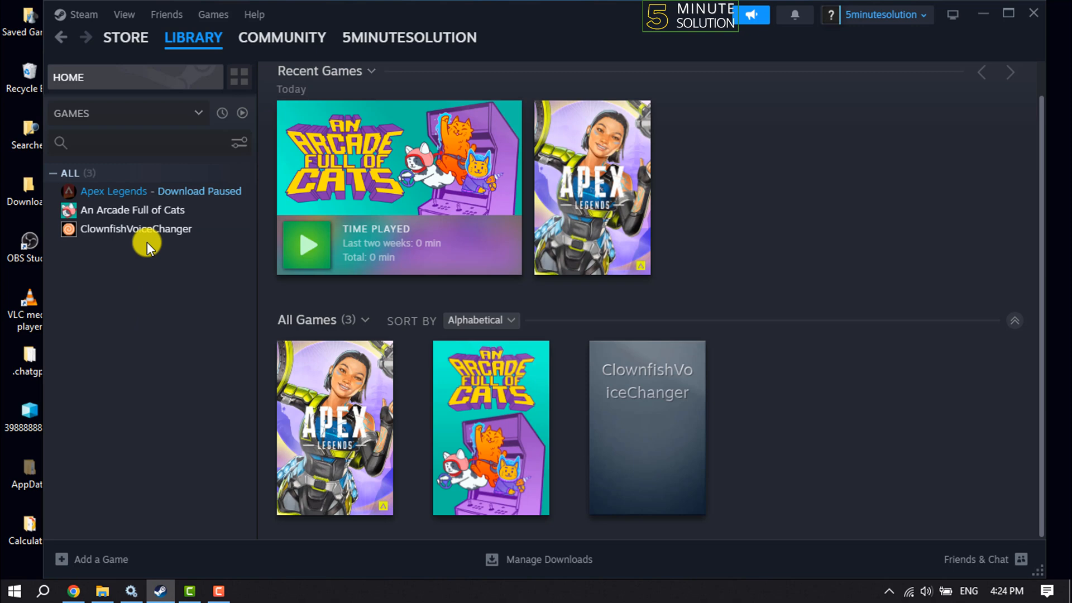
mouse_move(126, 300)
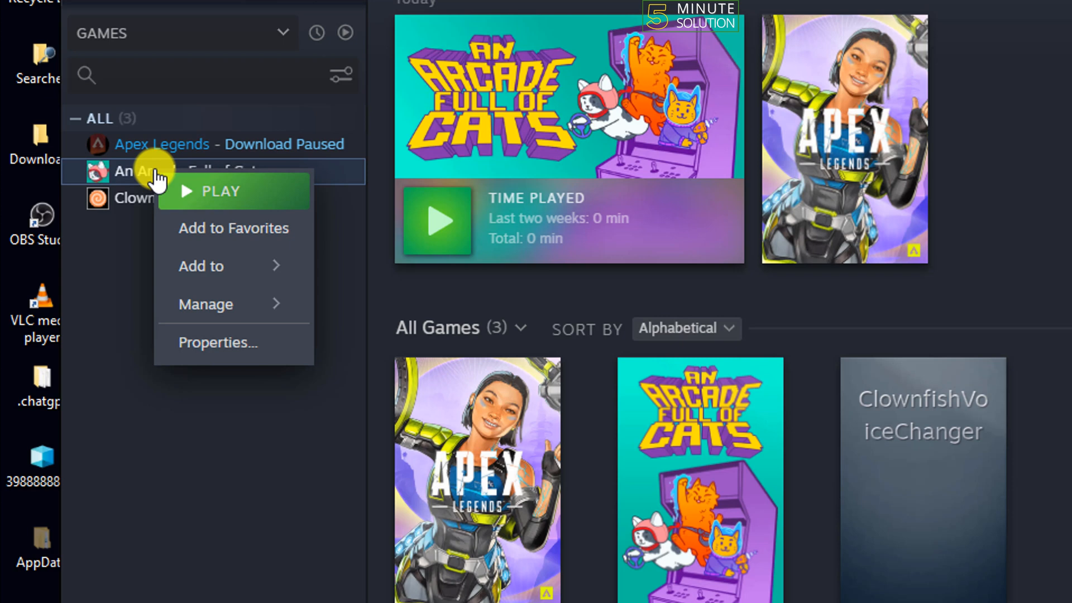
mouse_move(206, 304)
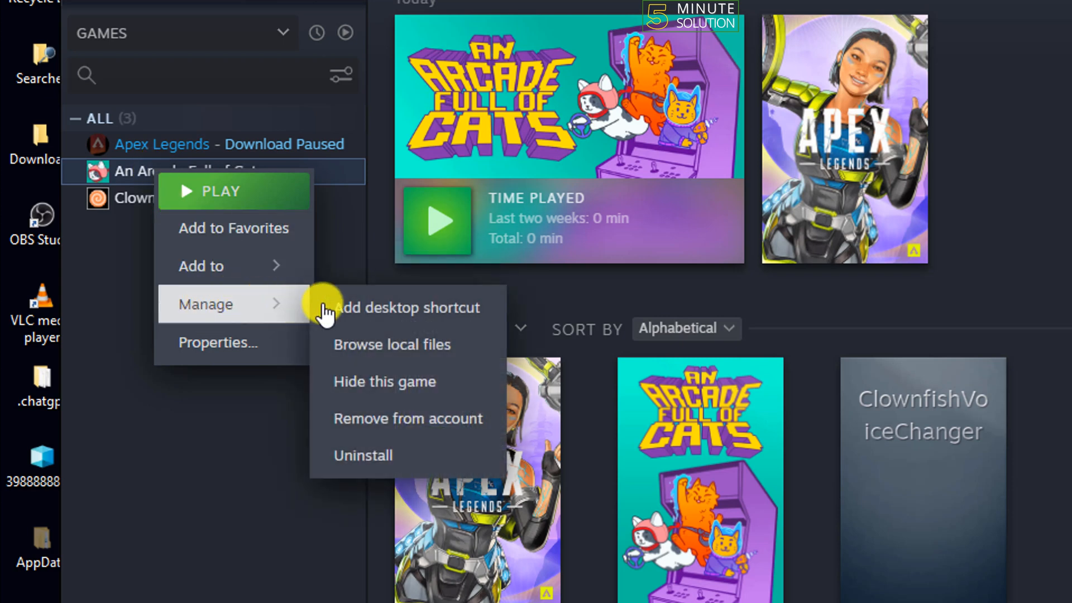
mouse_move(376, 390)
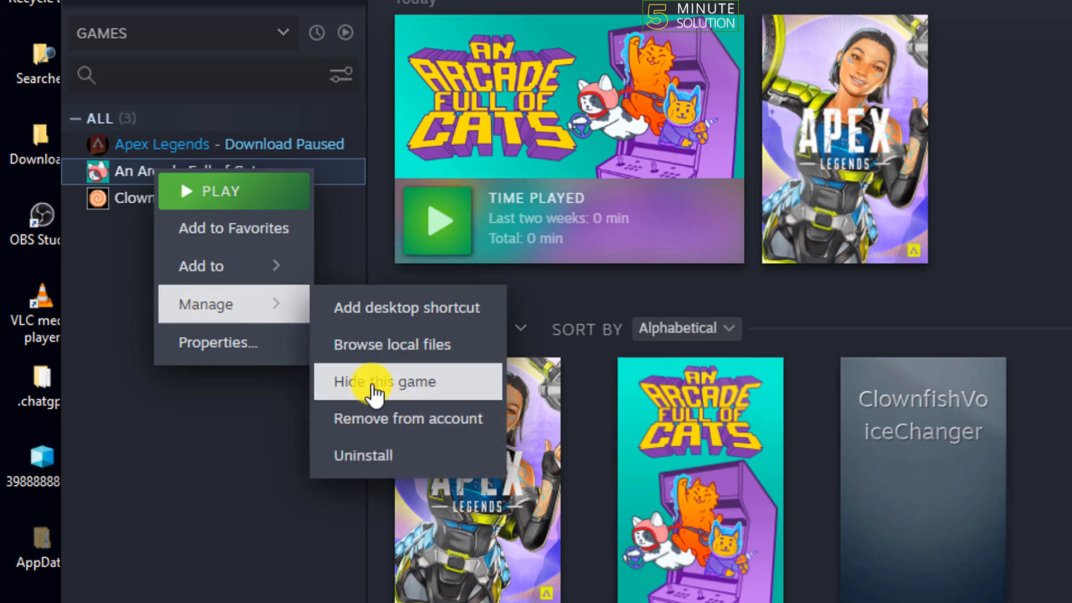
click(383, 382)
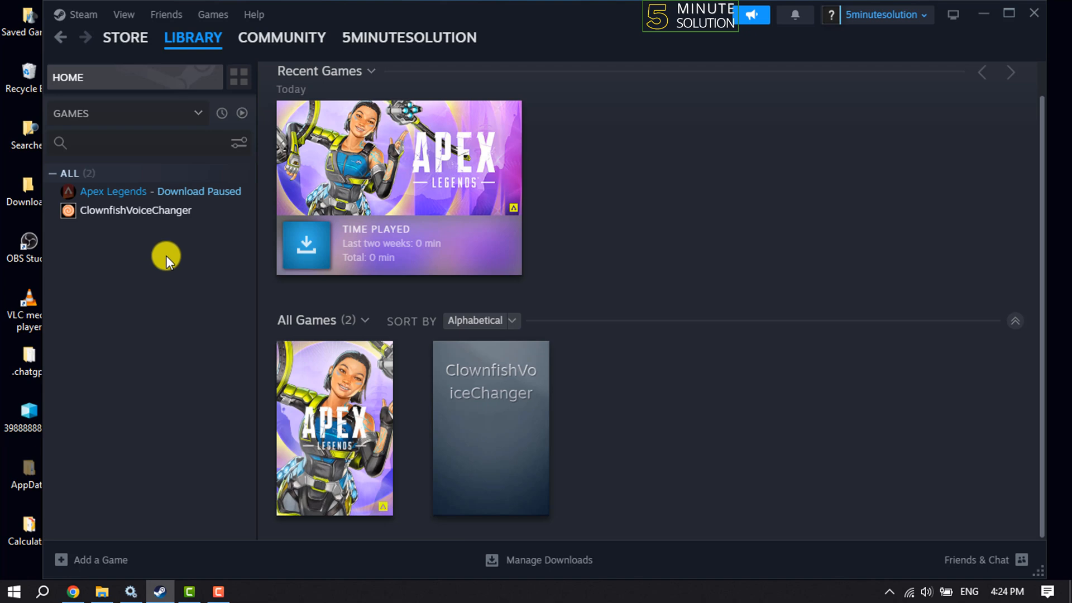
mouse_move(124, 15)
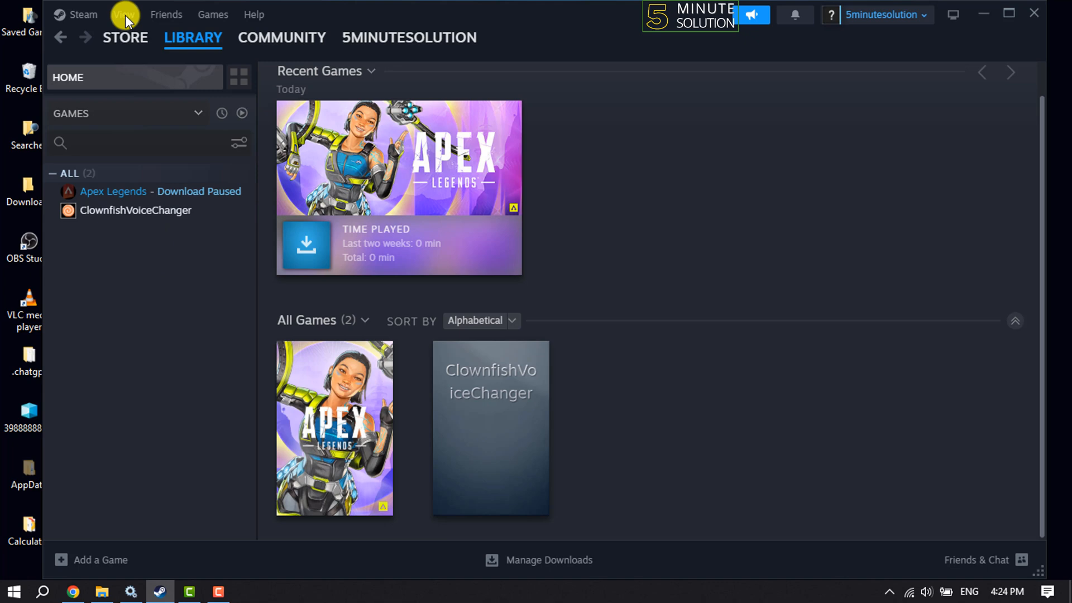
click(124, 15)
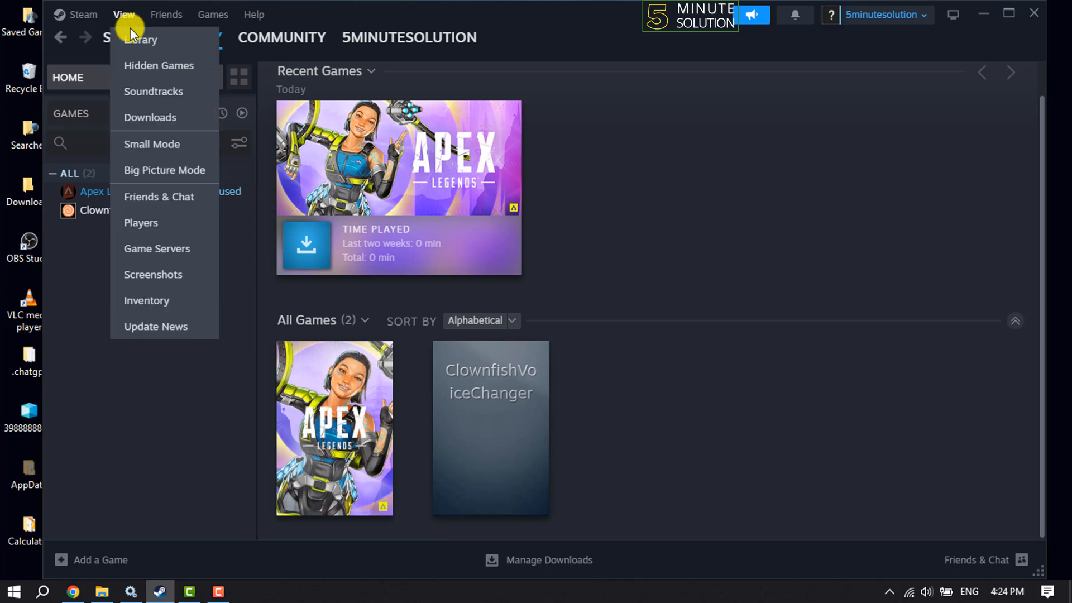
mouse_move(144, 66)
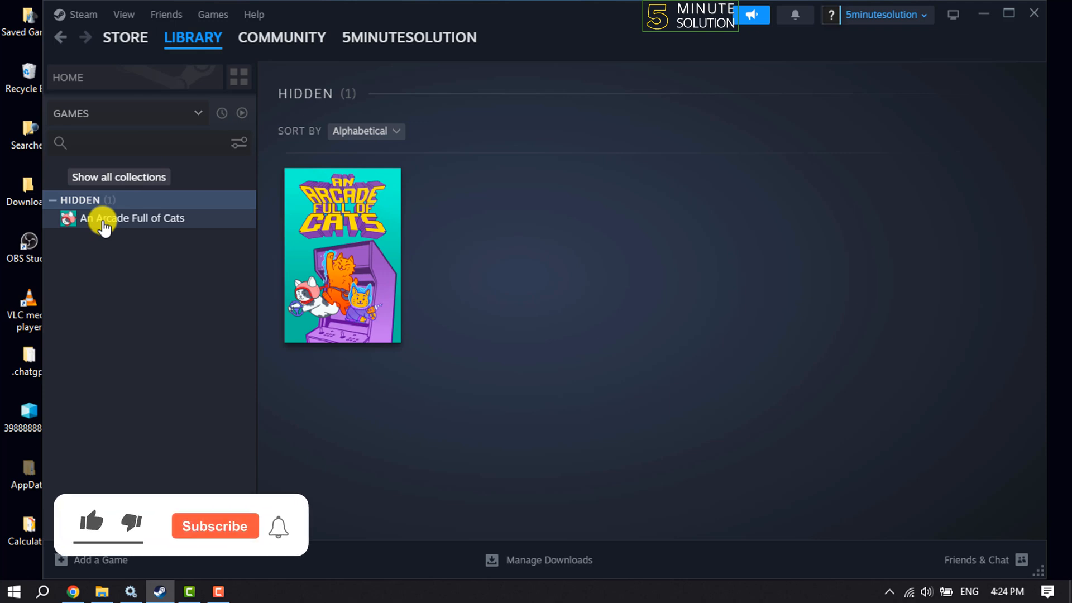
Remove An Arcade Full of Cats from Hidden via its right-click Manage menu
right_click(132, 218)
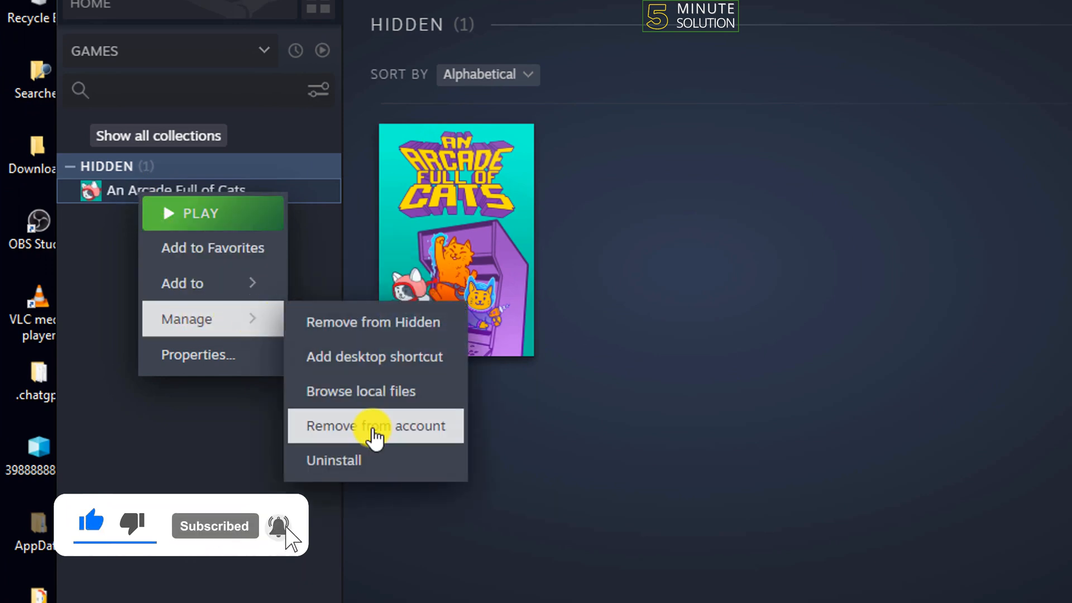
mouse_move(369, 322)
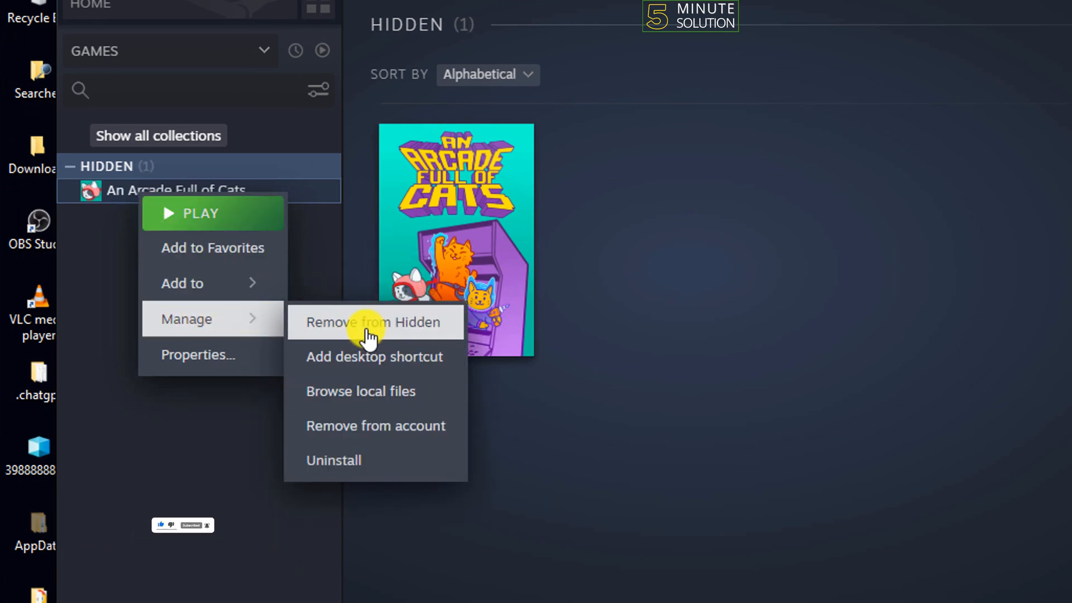
click(374, 322)
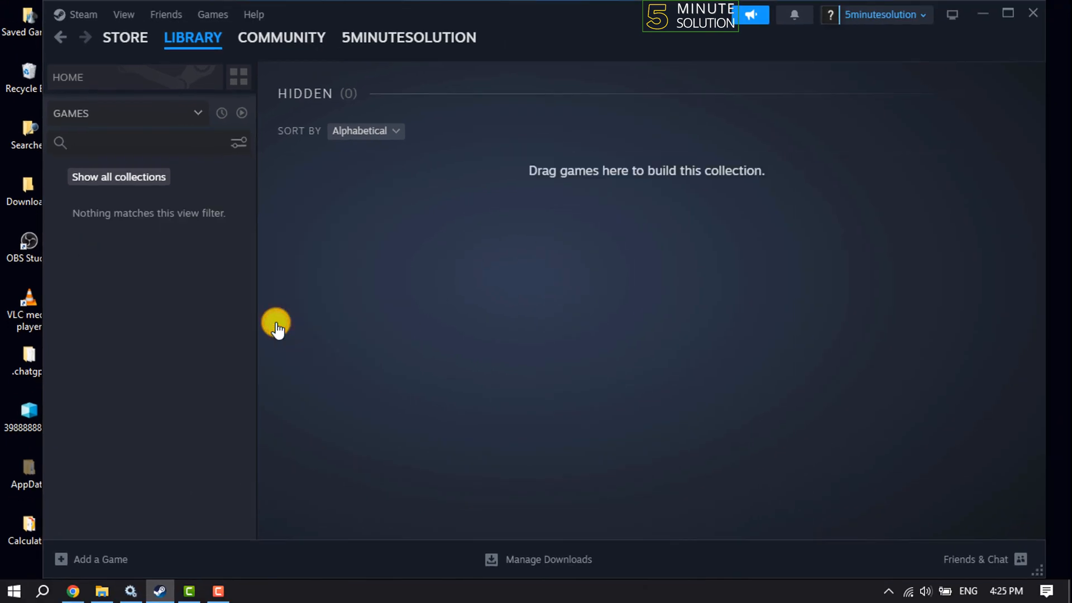
Go to Library Home, where all three games including An Arcade Full of Cats are listed
click(193, 37)
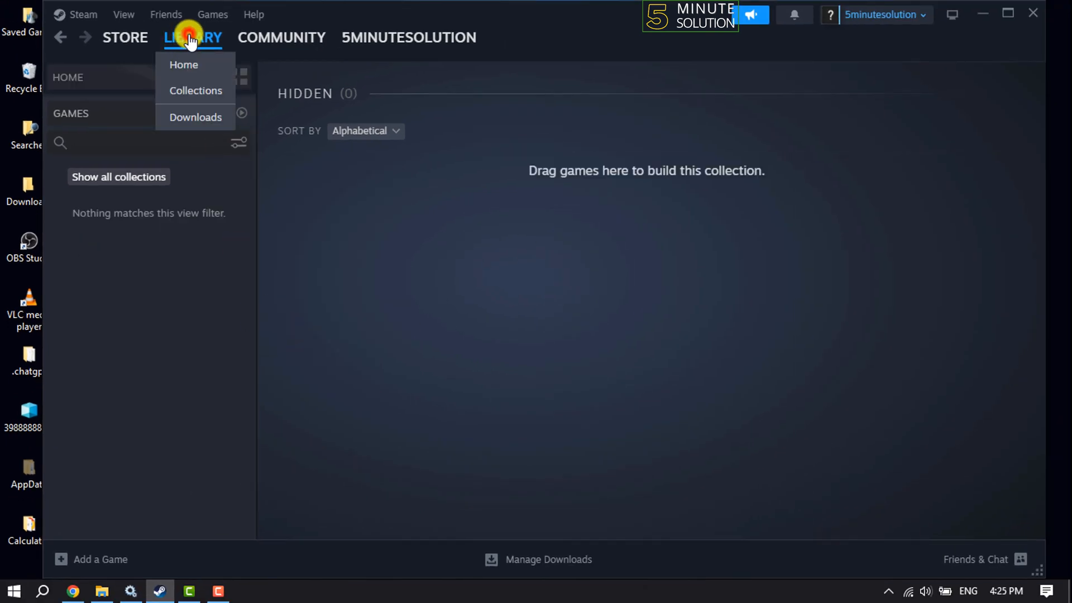
click(183, 65)
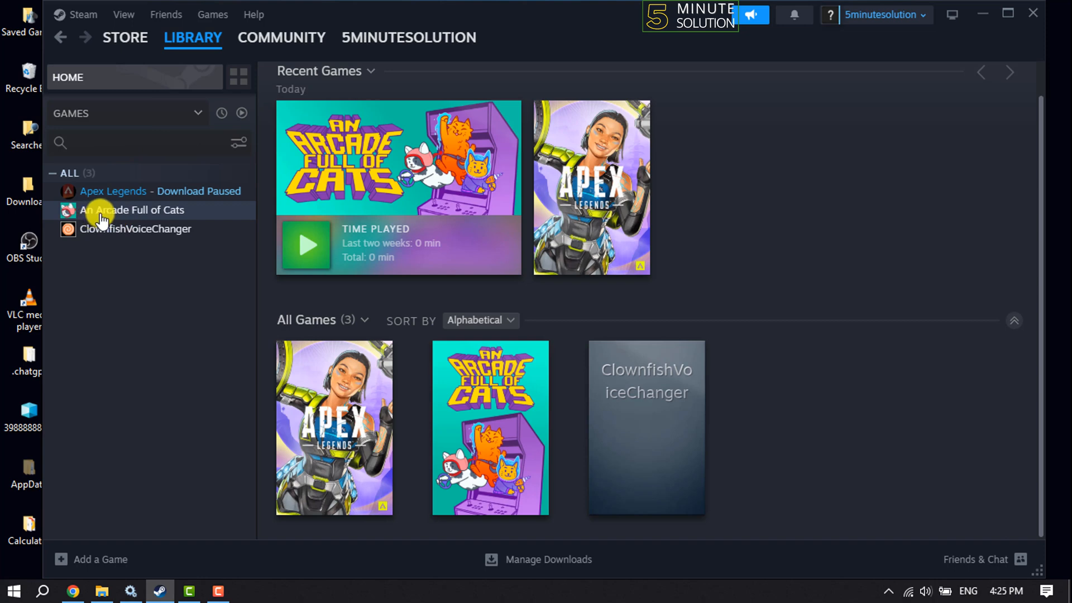
mouse_move(171, 274)
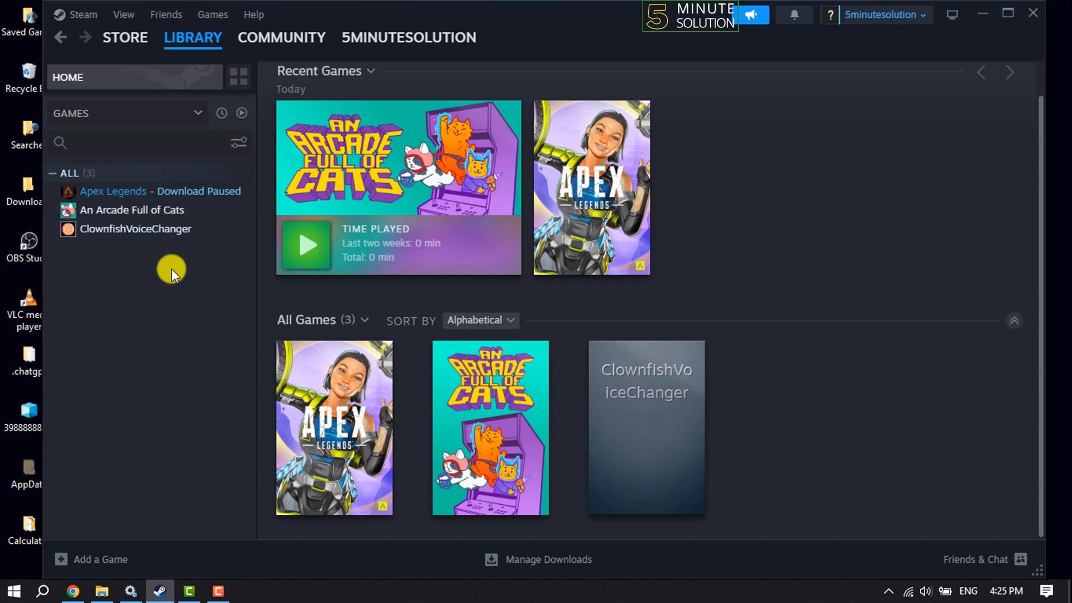